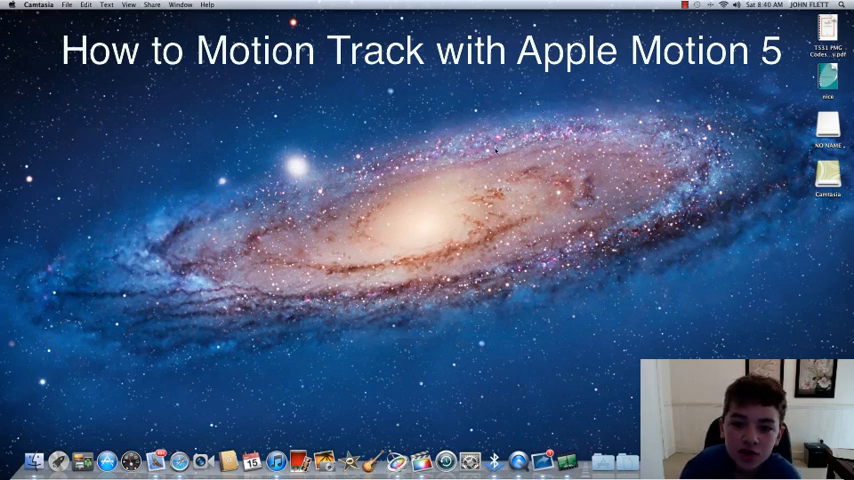
mouse_move(435, 210)
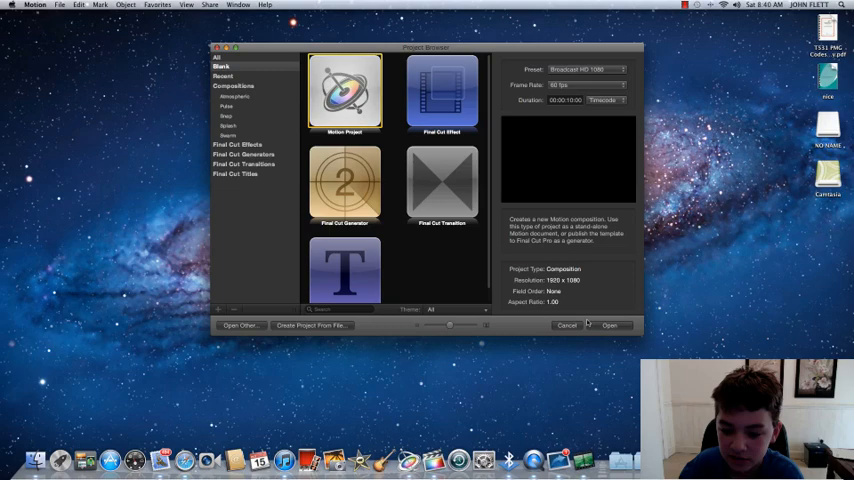
mouse_move(609, 325)
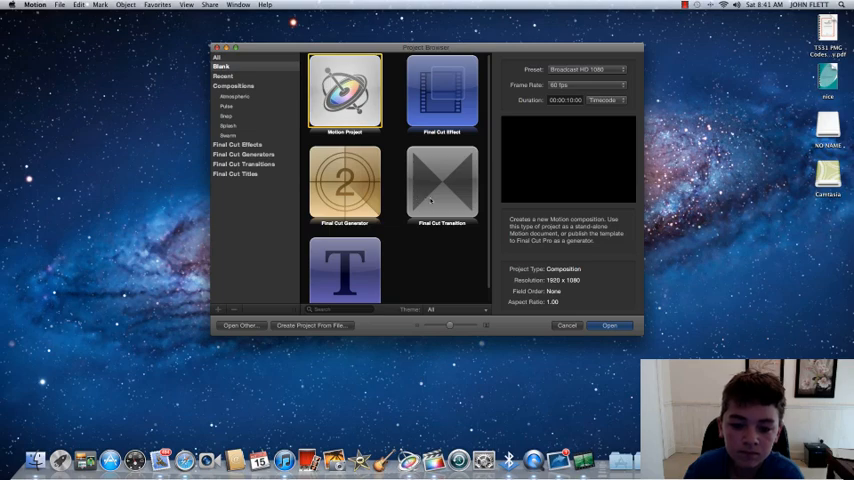
- Open a blank Motion project with the Broadcast HD 1080, 60 fps preset
left_click(609, 325)
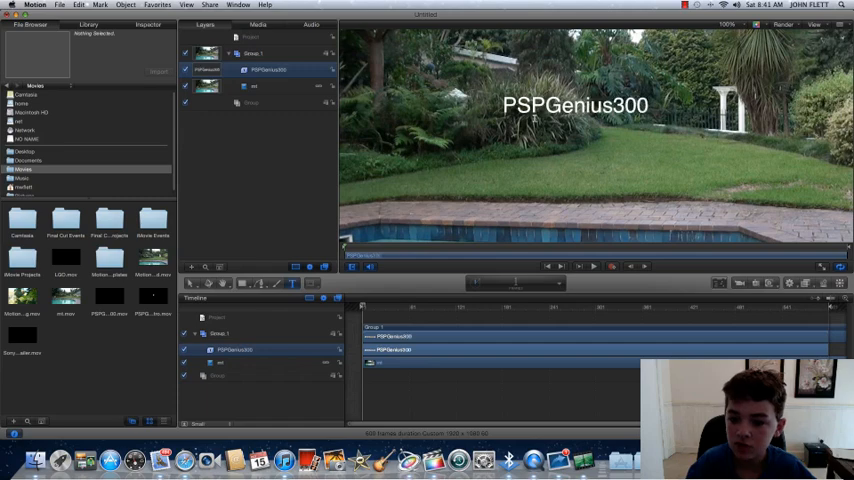
- Append 'Motion Tracking' to the PSPGenius300 title text
type("Motion Tracking")
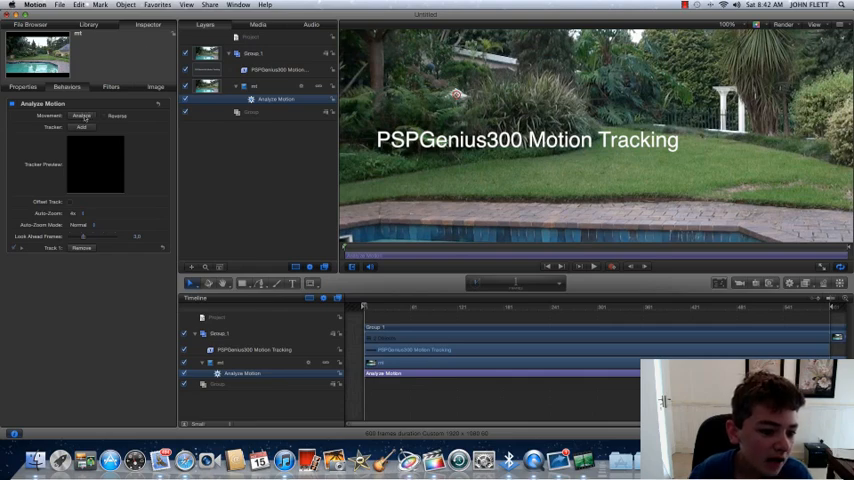
- Run Analyze Motion on the shrub tracker point to record its path
left_click(81, 115)
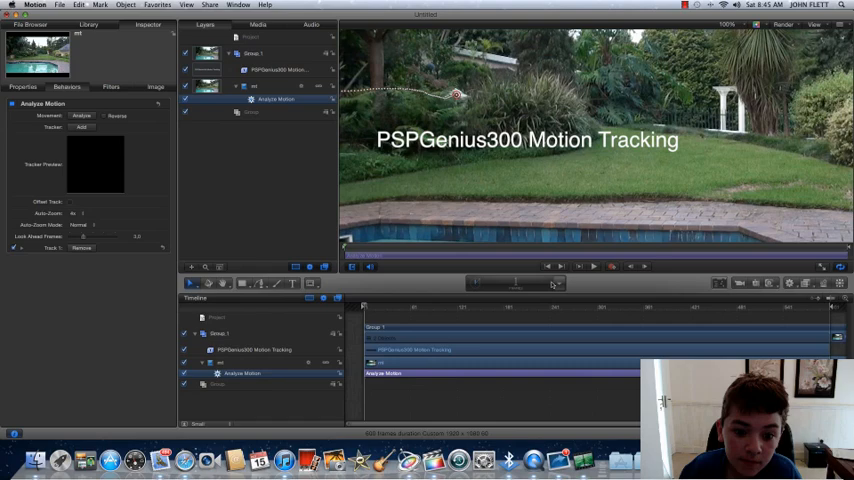
left_click(593, 266)
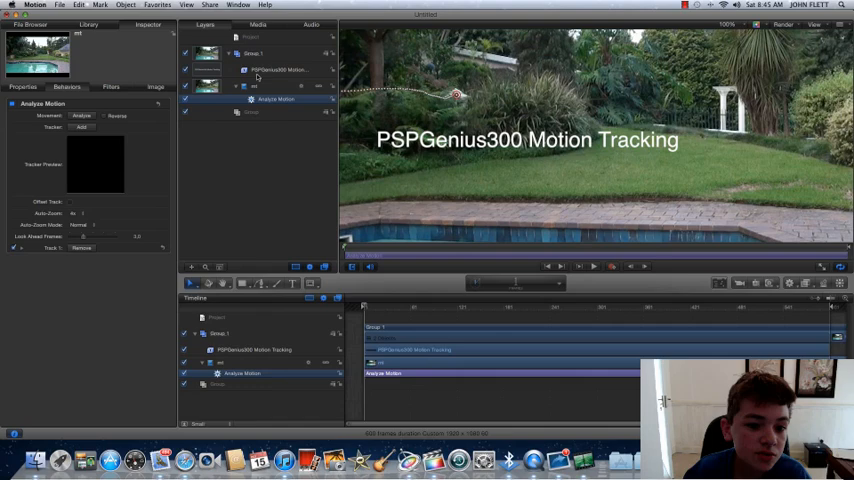
- Select the PSPGenius300 Motion Tracking title and browse the library behaviours for Match Move
left_click(278, 69)
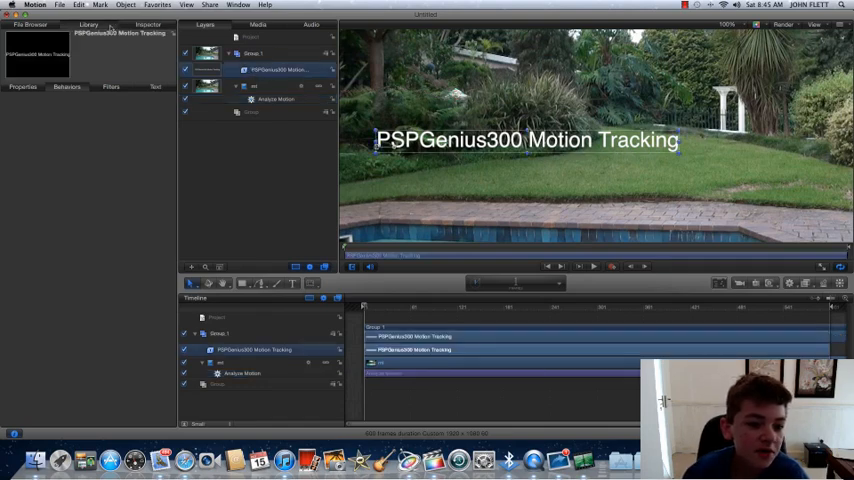
left_click(88, 25)
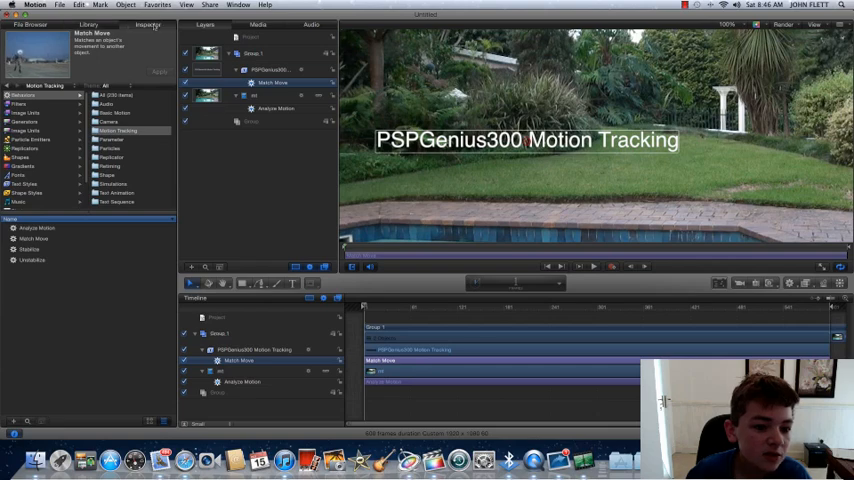
- Show the Match Move parameters in the Inspector, with source mt
left_click(147, 24)
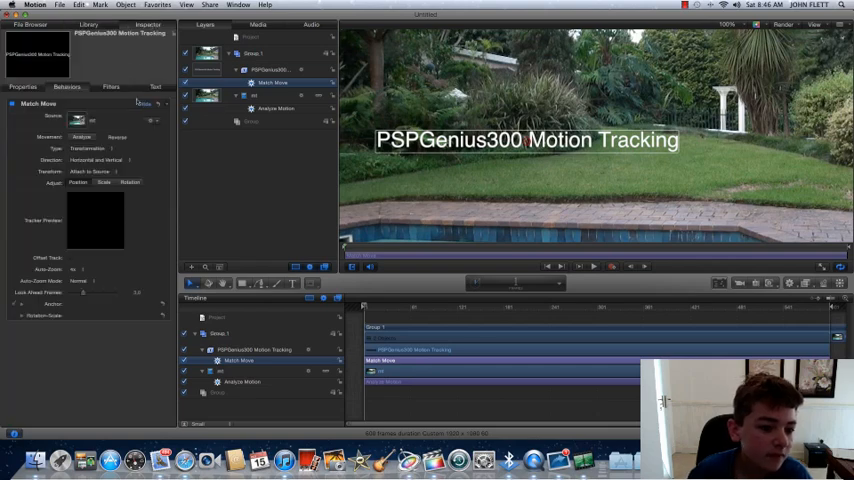